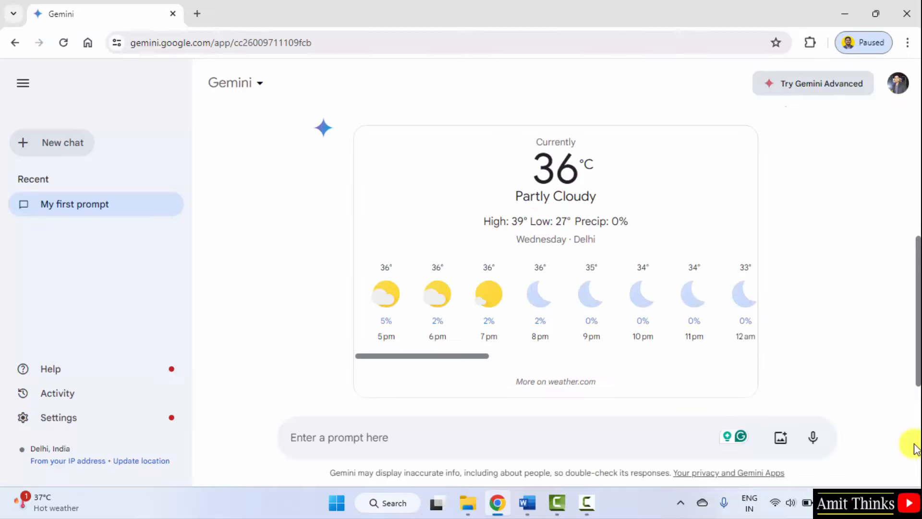
pyautogui.moveTo(885, 458)
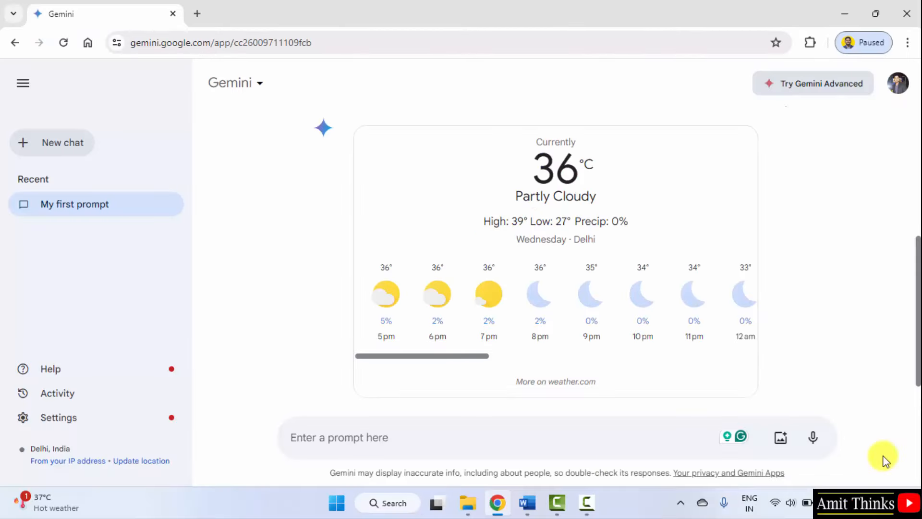
pyautogui.moveTo(828, 345)
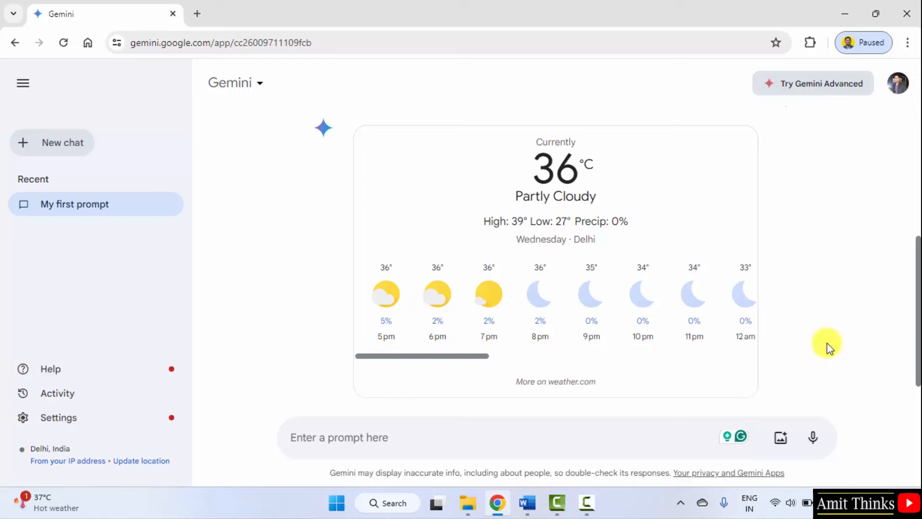
pyautogui.moveTo(792, 337)
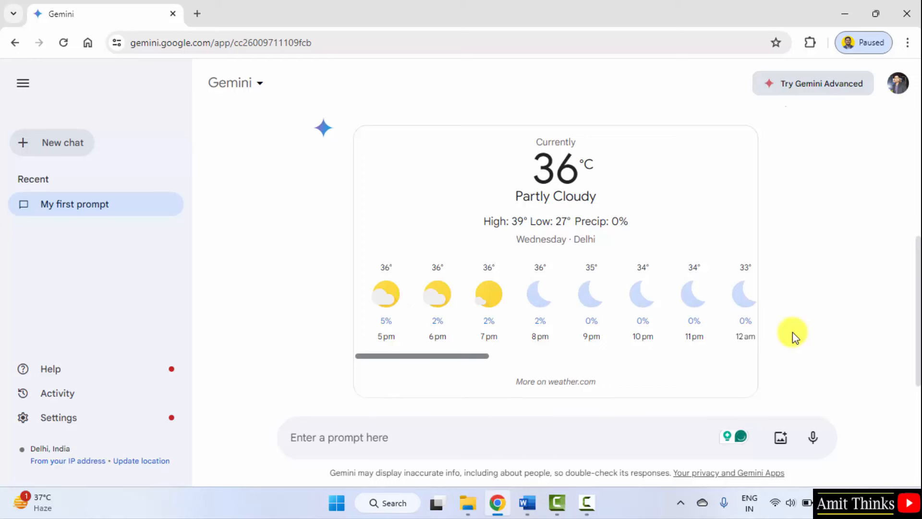
pyautogui.moveTo(359, 386)
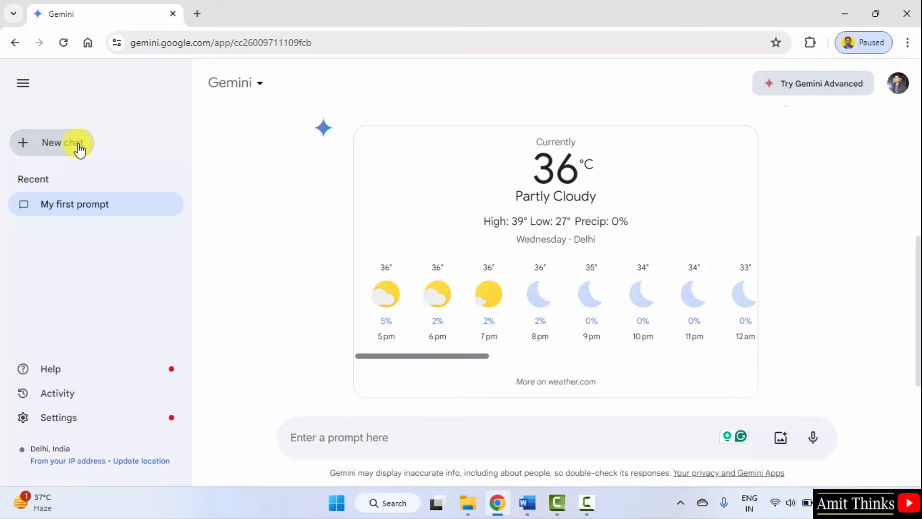
# Start a new chat and type 'Write an email to my boss for 5 days leave.'.
pyautogui.click(52, 143)
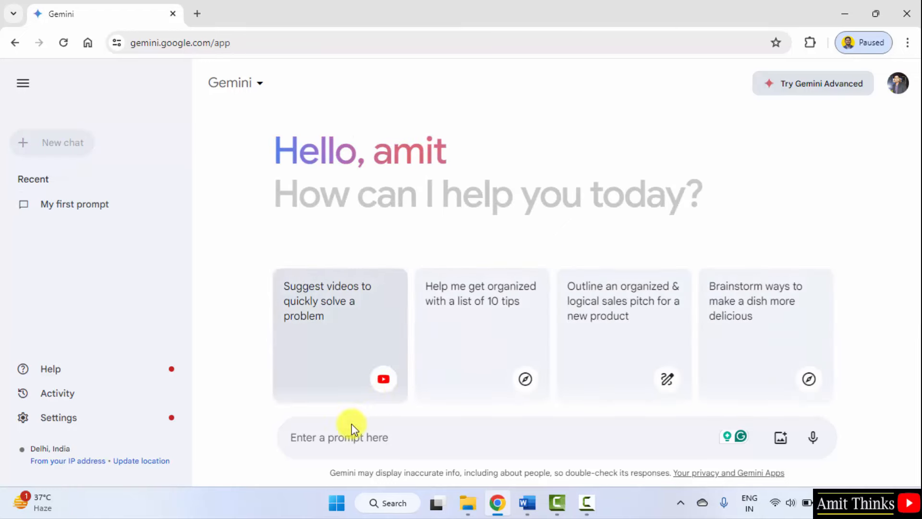
pyautogui.write('W')
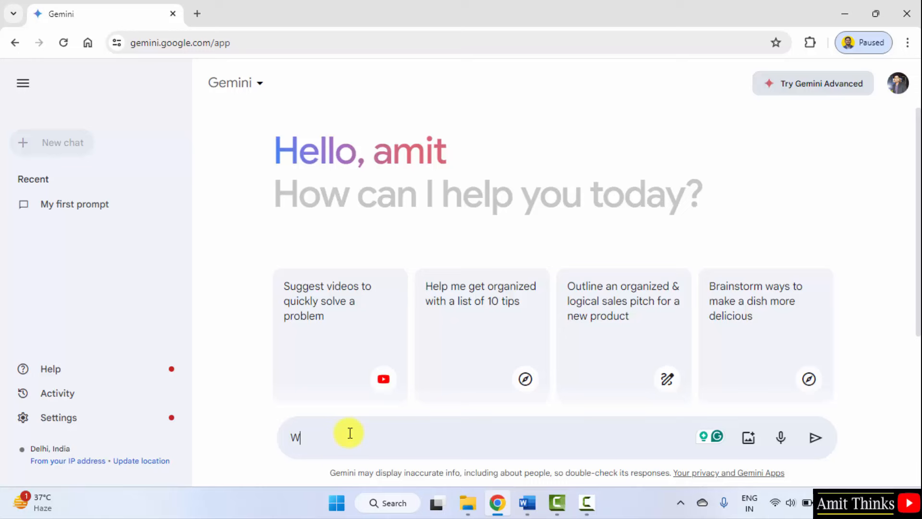
pyautogui.write('Write an ear')
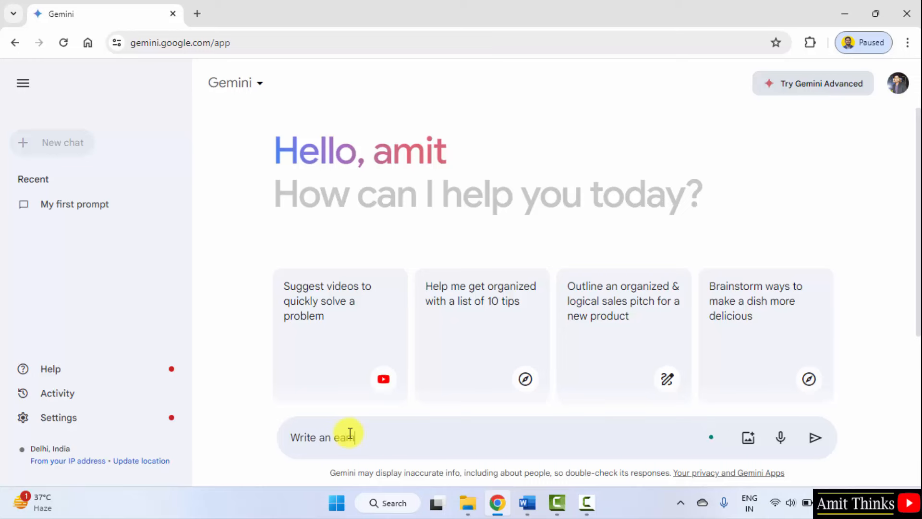
pyautogui.write('il to m')
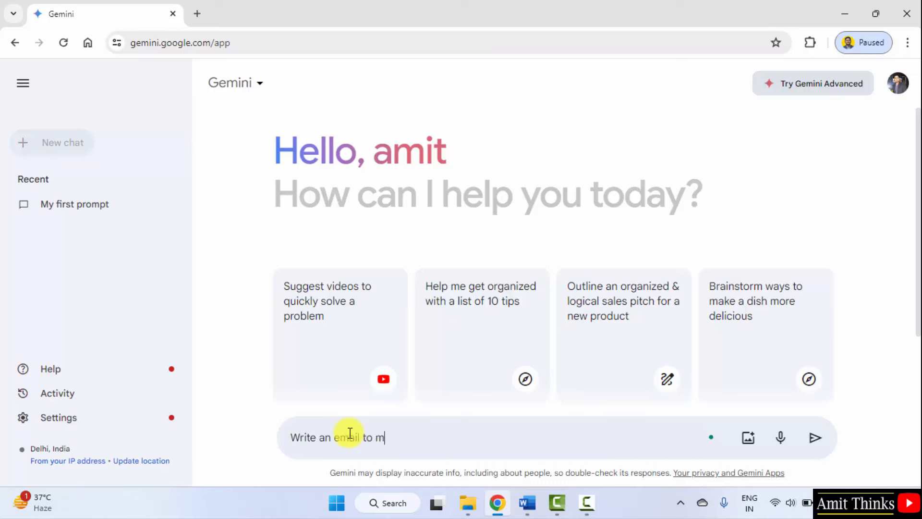
pyautogui.write('y boss for 5')
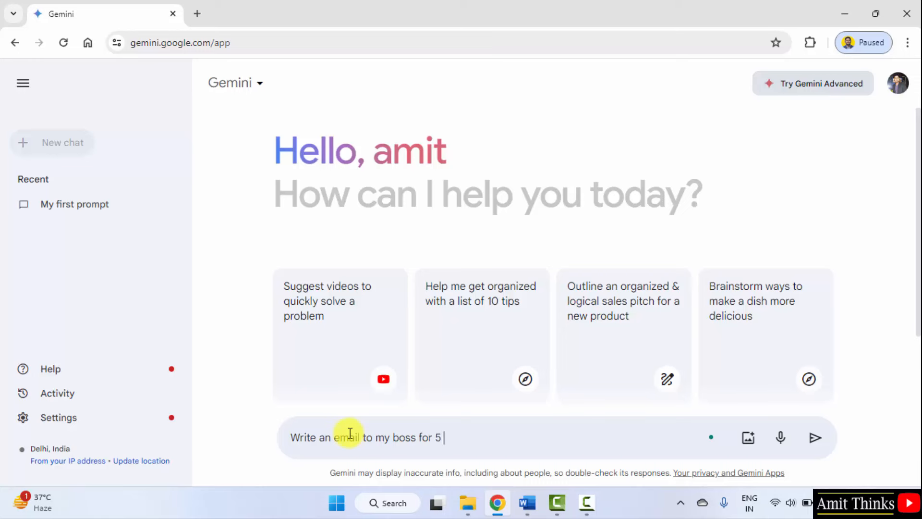
pyautogui.write('days leave')
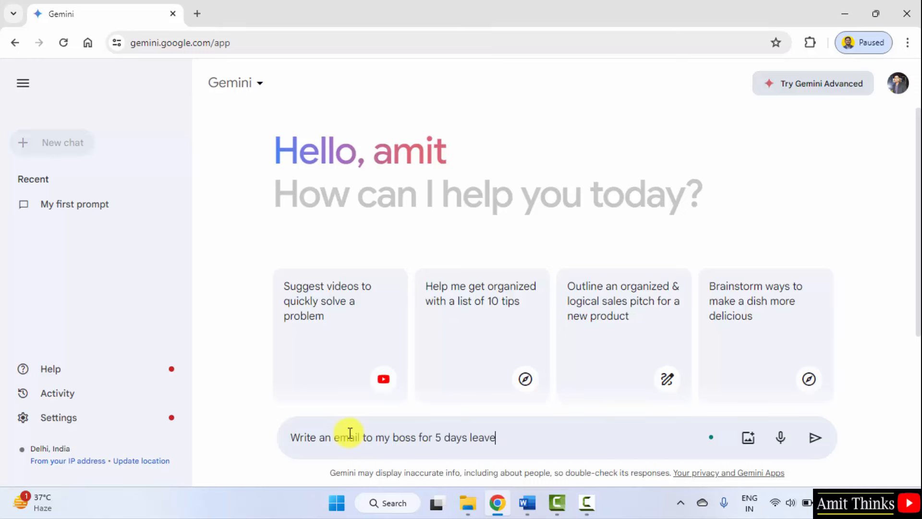
pyautogui.write('.')
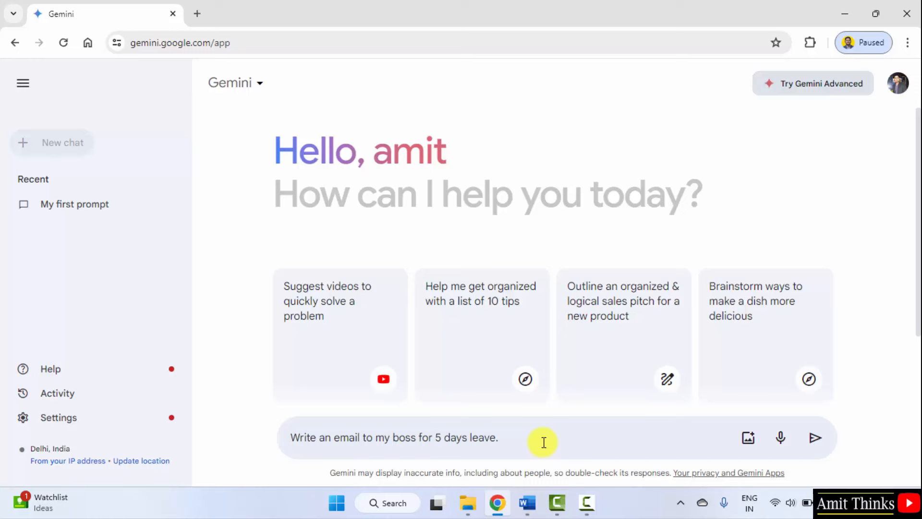
pyautogui.moveTo(566, 462)
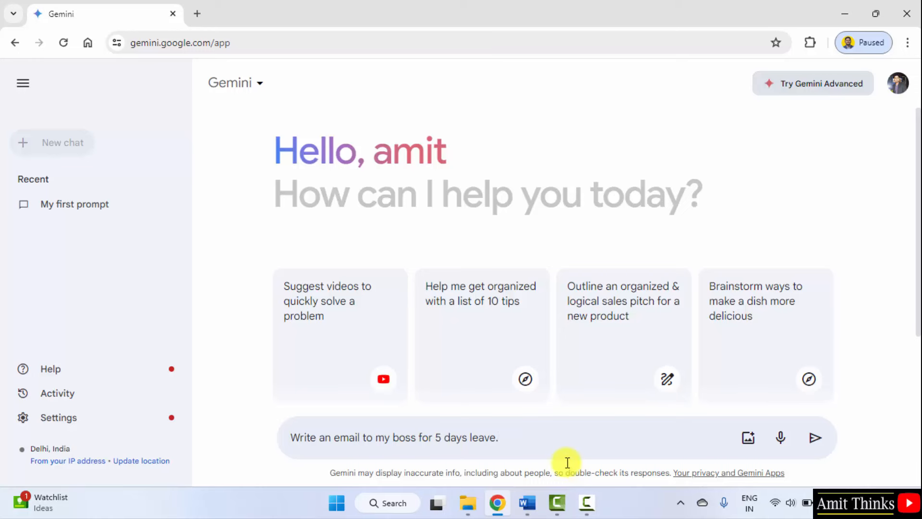
pyautogui.moveTo(553, 441)
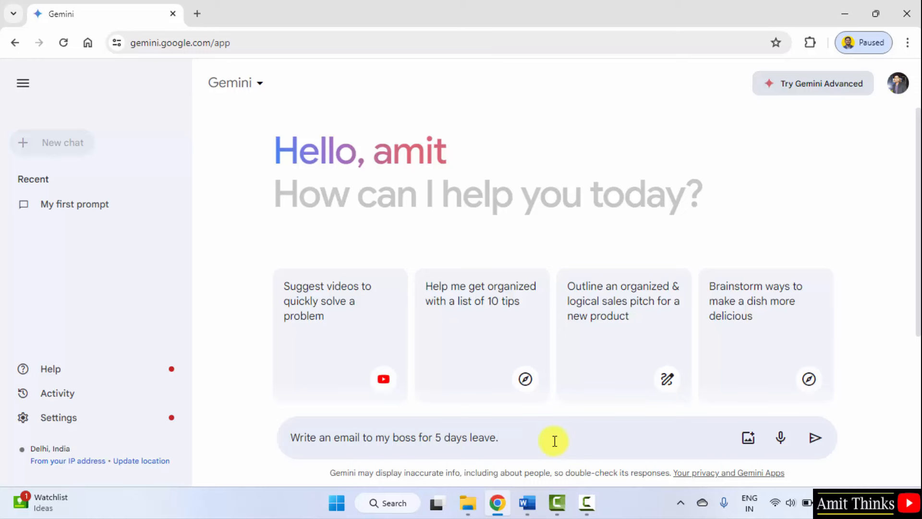
pyautogui.click(394, 437)
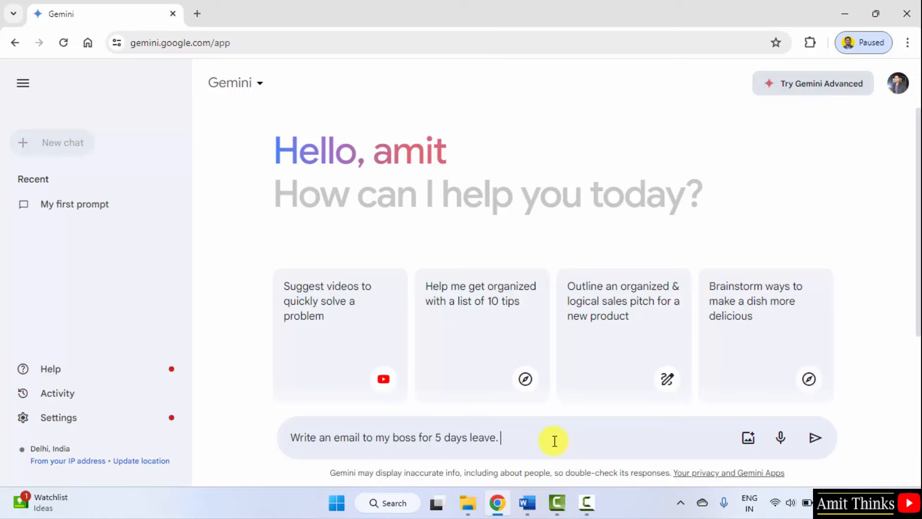
pyautogui.moveTo(533, 440)
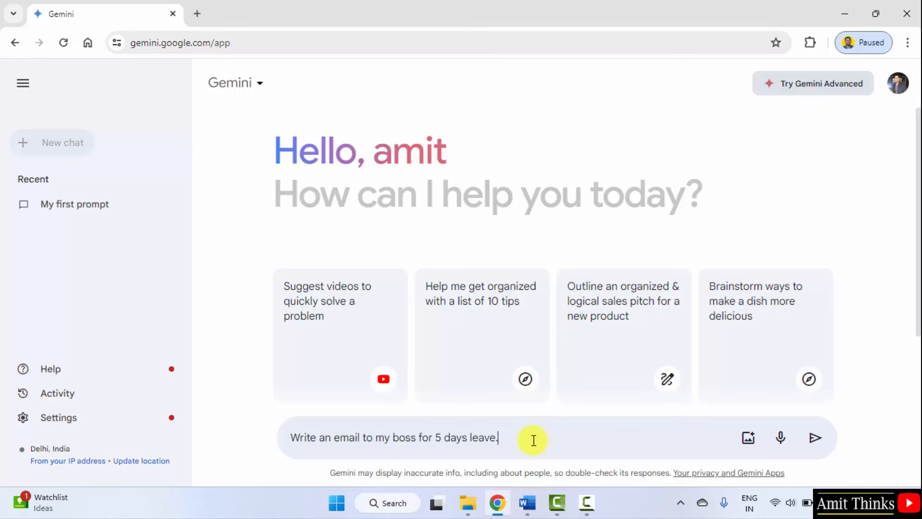
pyautogui.moveTo(816, 438)
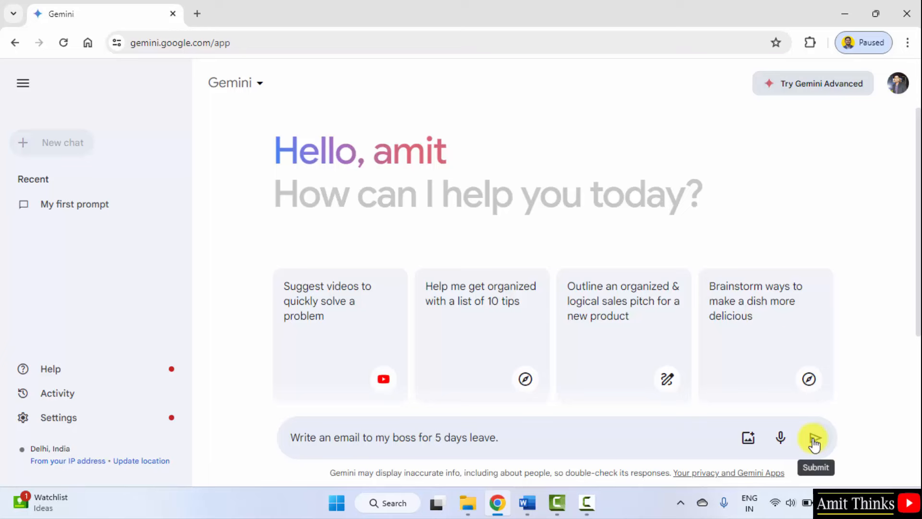
pyautogui.click(814, 437)
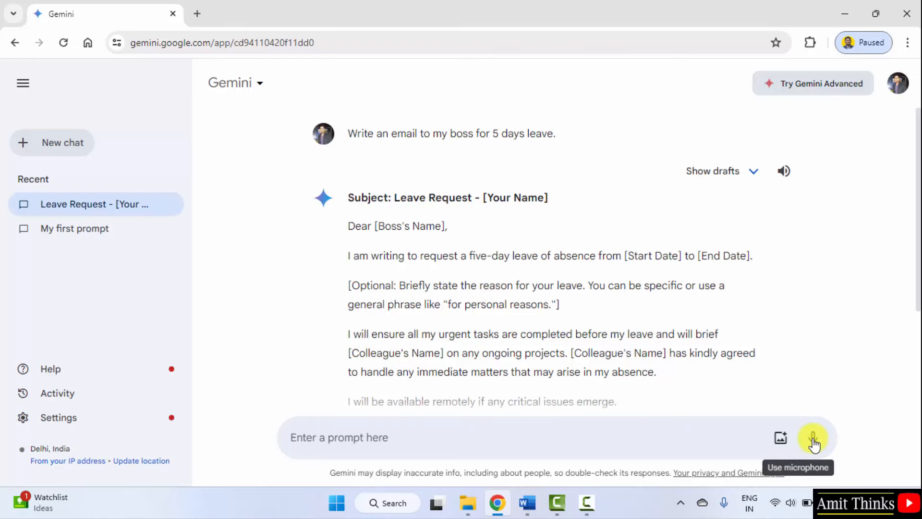
pyautogui.moveTo(529, 270)
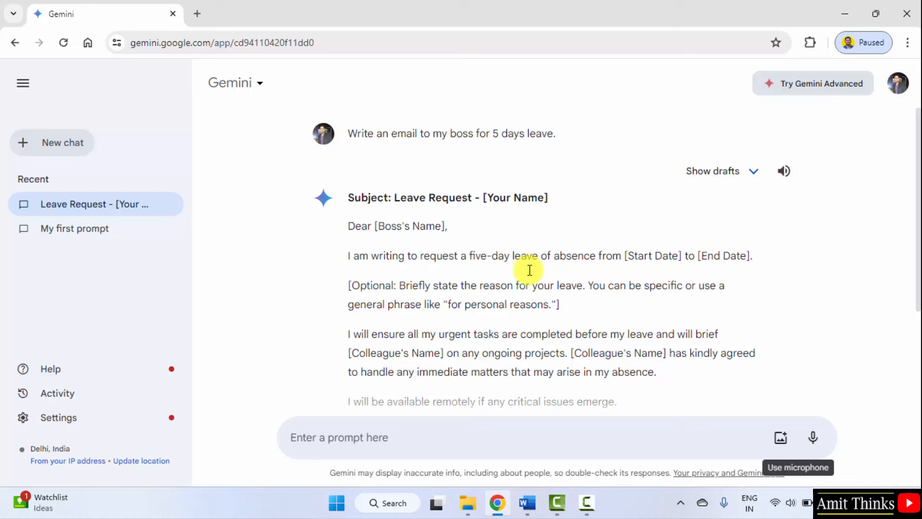
pyautogui.moveTo(388, 228)
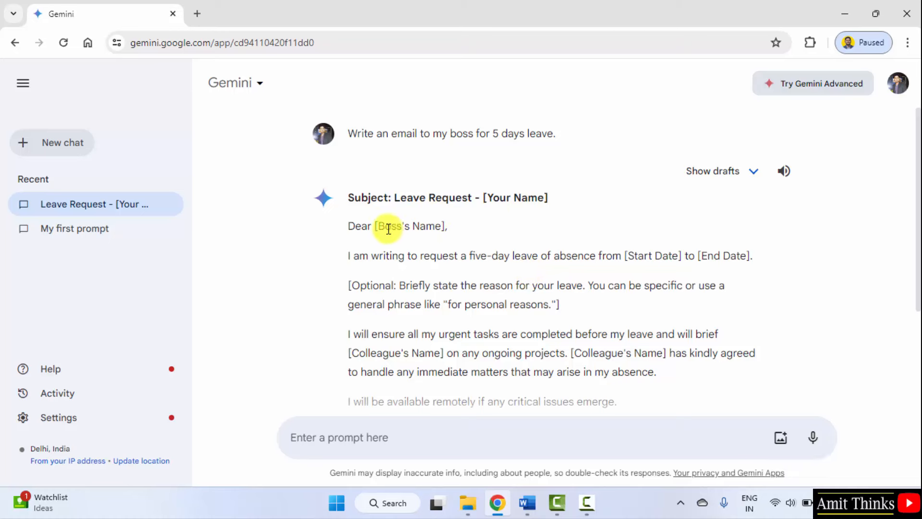
pyautogui.moveTo(477, 306)
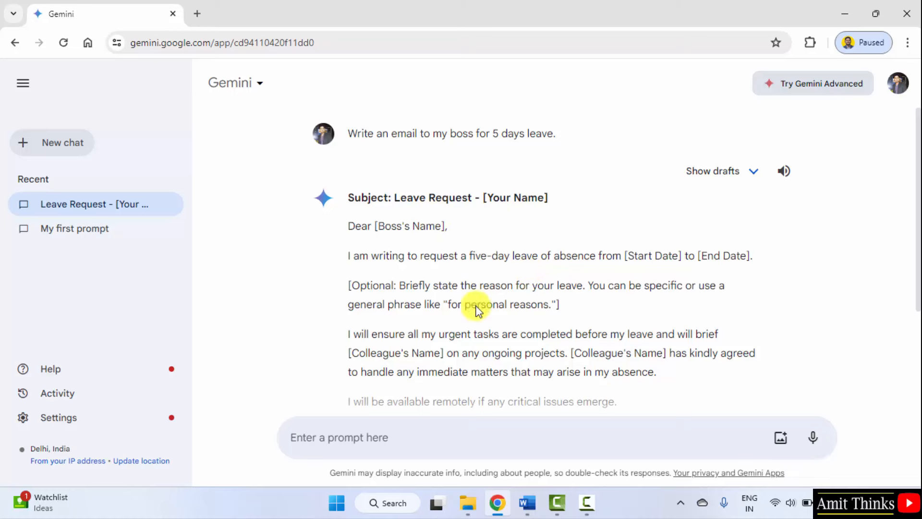
pyautogui.moveTo(658, 389)
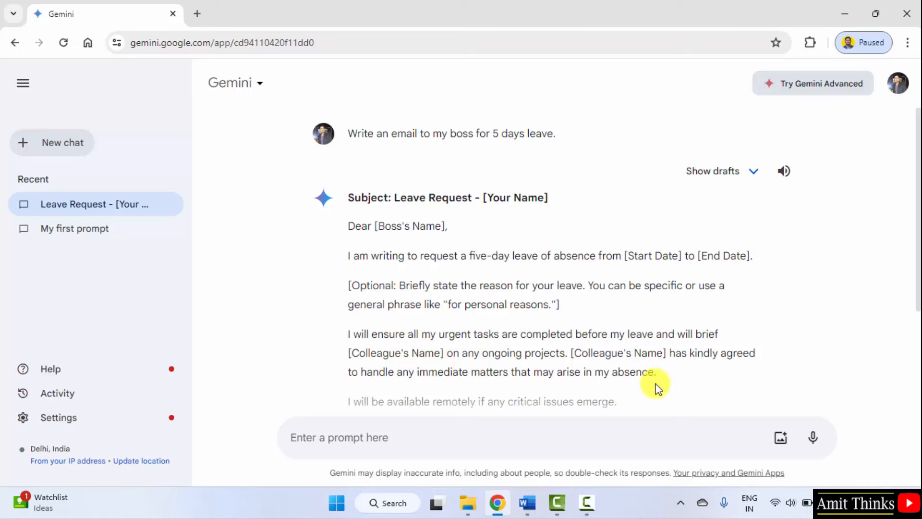
pyautogui.moveTo(914, 288)
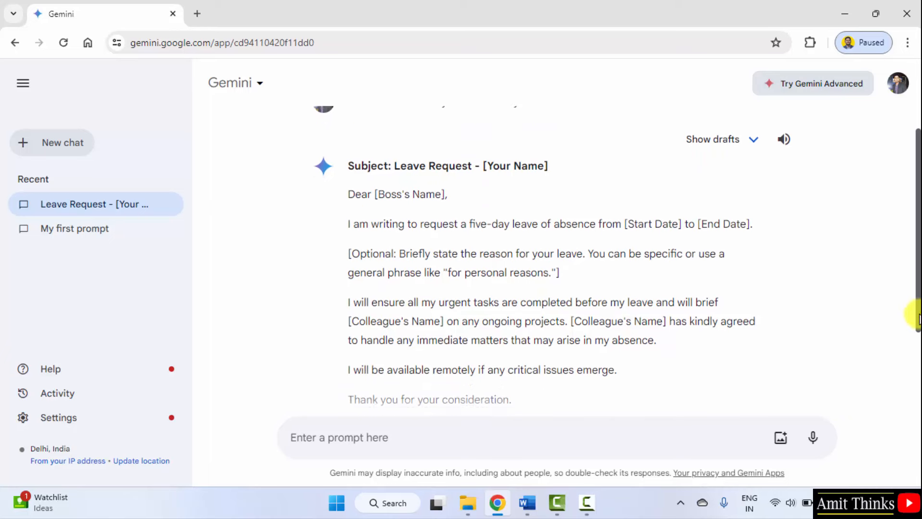
pyautogui.scroll(-3)
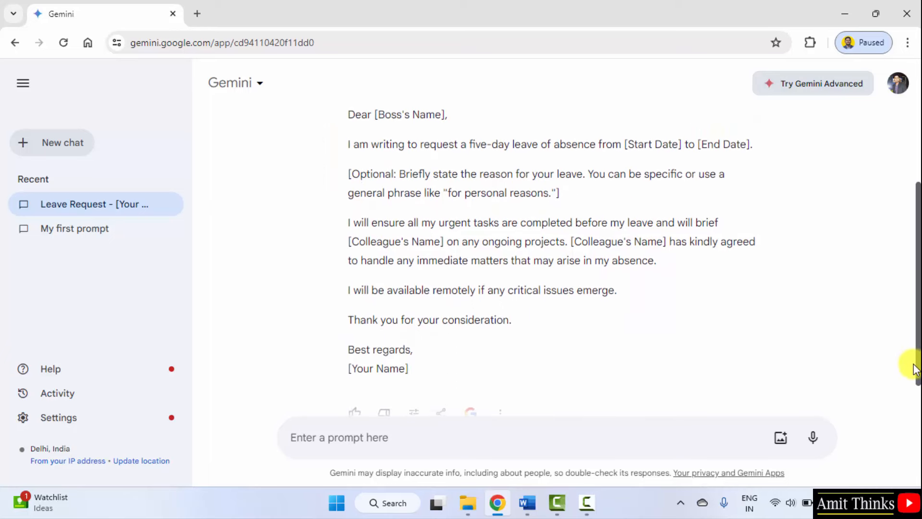
pyautogui.scroll(-3)
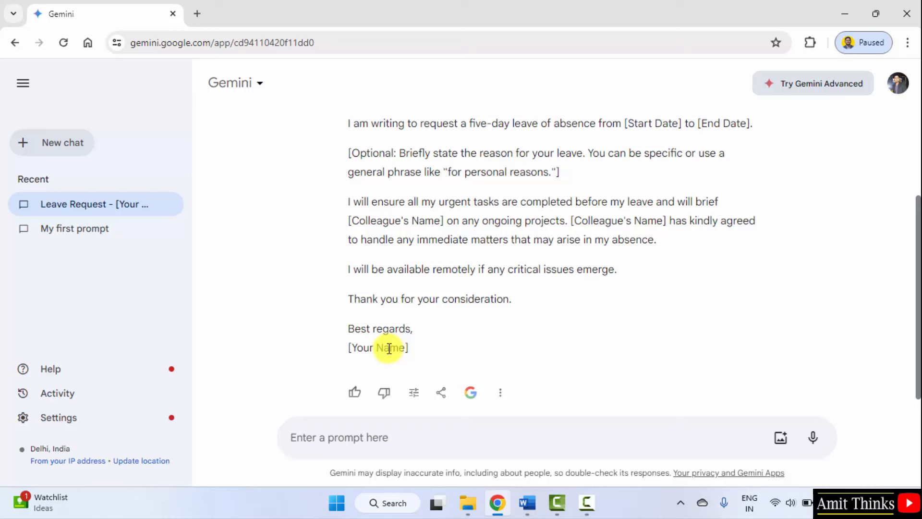
pyautogui.click(500, 393)
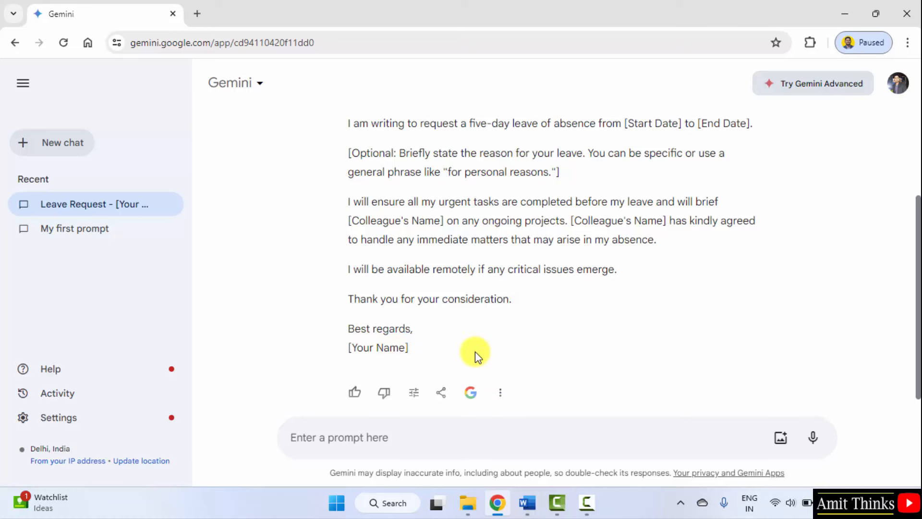
pyautogui.moveTo(354, 392)
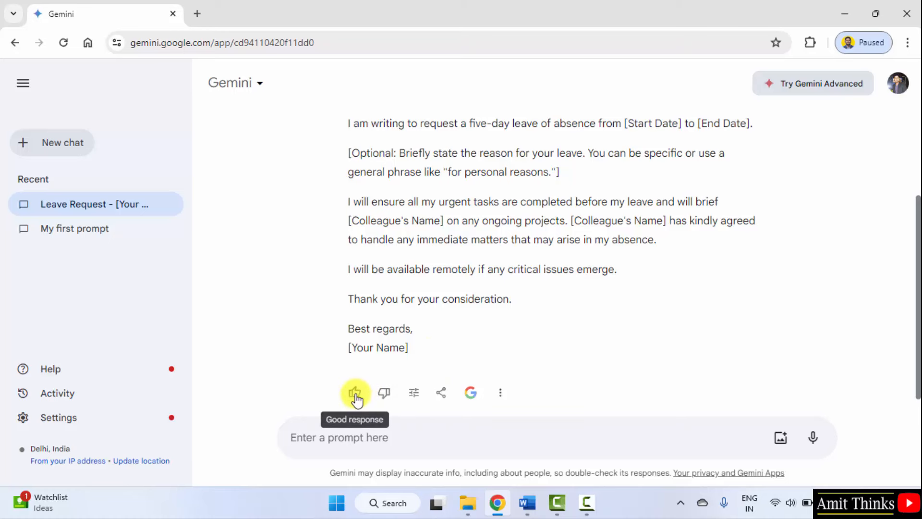
pyautogui.moveTo(385, 393)
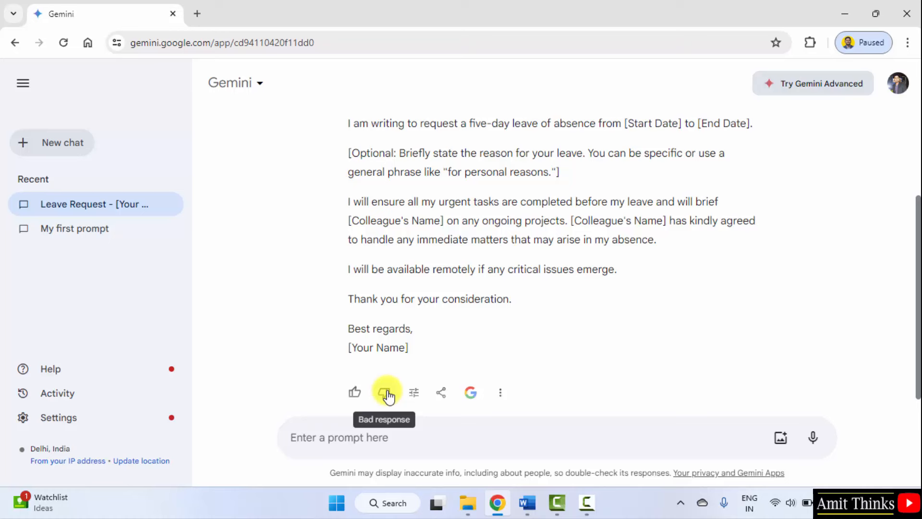
pyautogui.moveTo(414, 392)
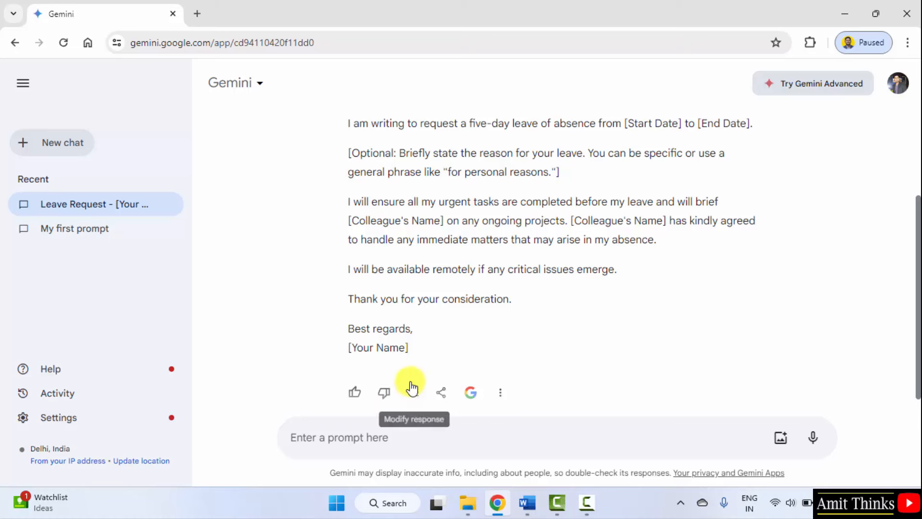
pyautogui.moveTo(626, 379)
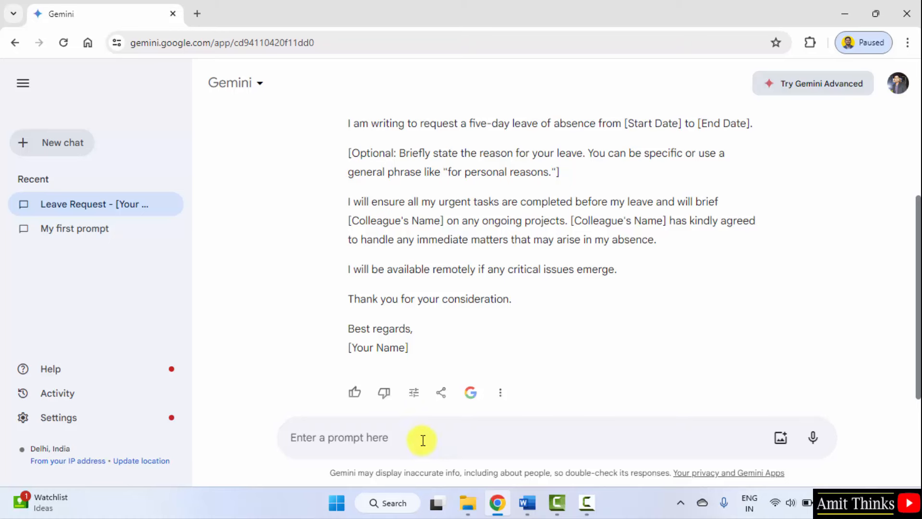
# Type the gentle reminder request for client ABC about the Python Course Launch meeting.
pyautogui.write('Generate a gentle reminder email to remind a client, [Client Name], about an upcoming meeting scheduled for [Date and Time].')
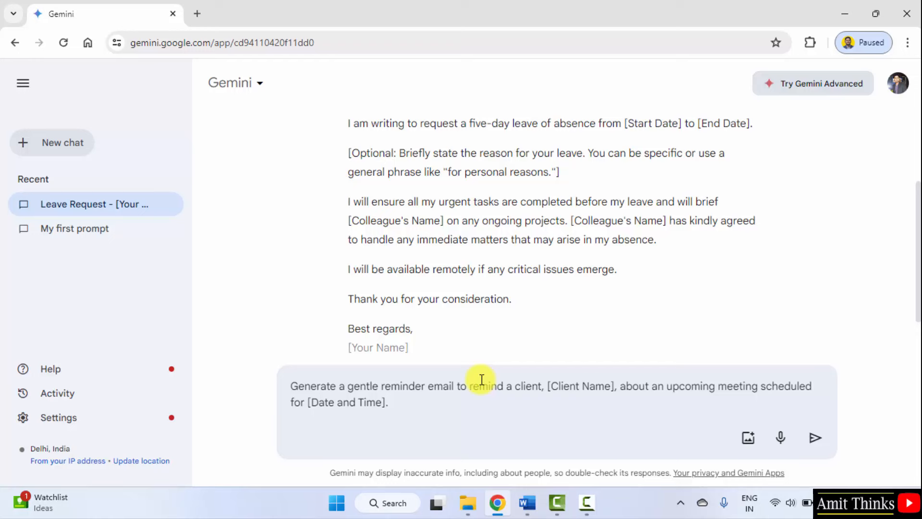
pyautogui.moveTo(441, 401)
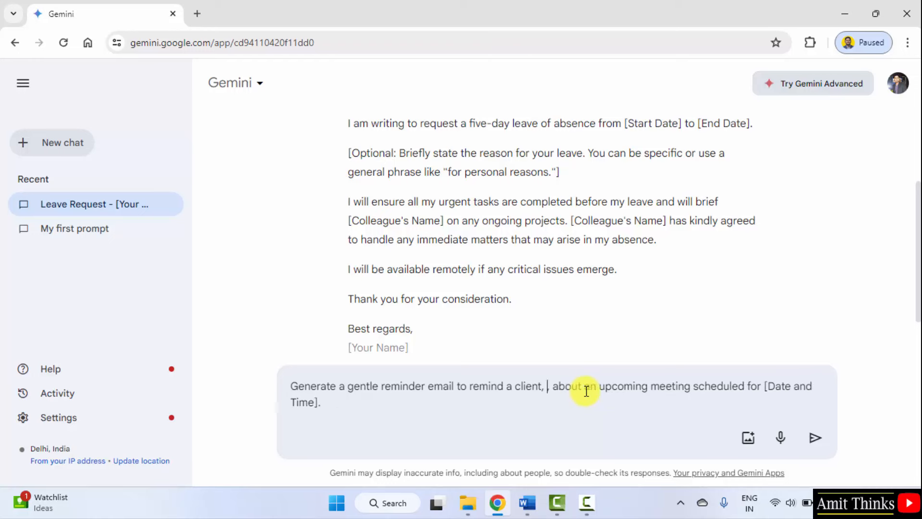
pyautogui.write('ABC,')
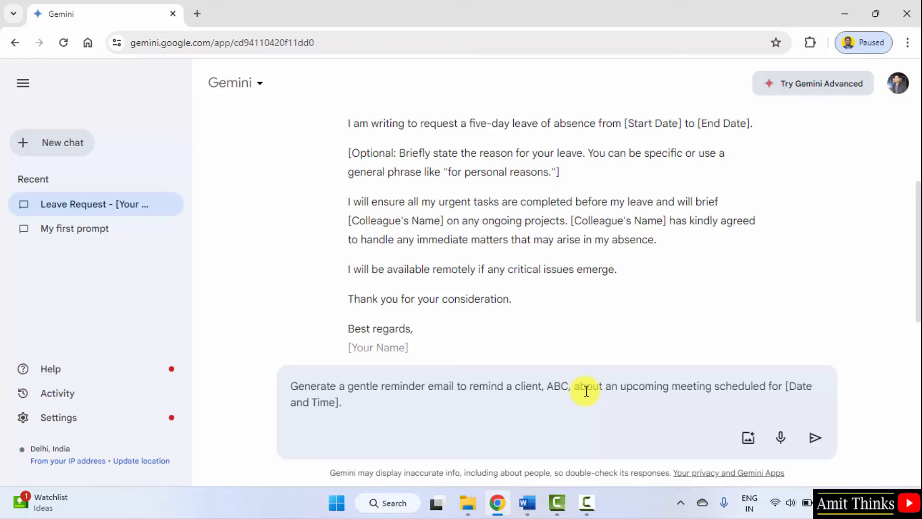
pyautogui.moveTo(742, 399)
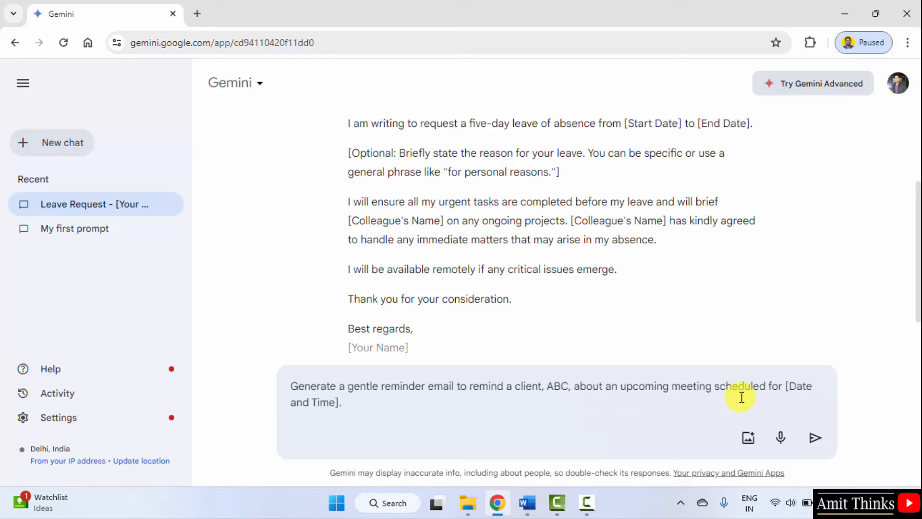
pyautogui.moveTo(792, 390)
pyautogui.write('May 15, 2024')
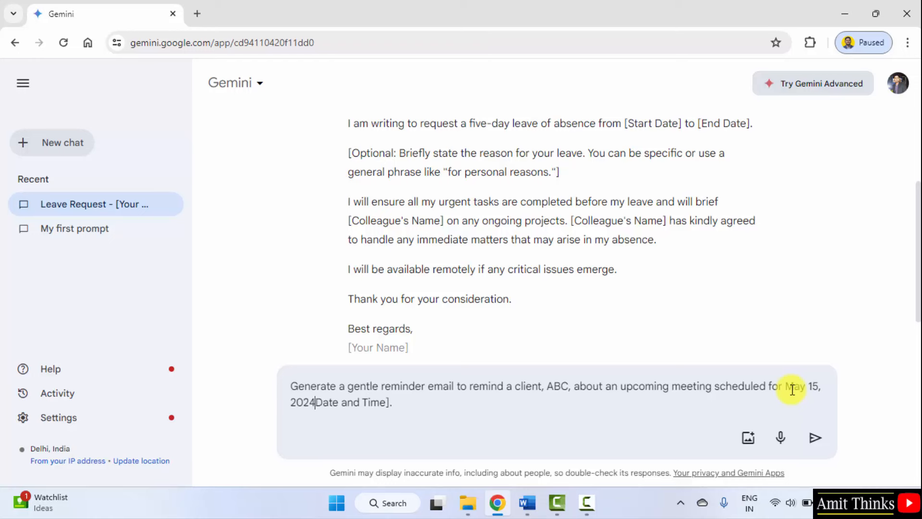
pyautogui.press('Backspace')
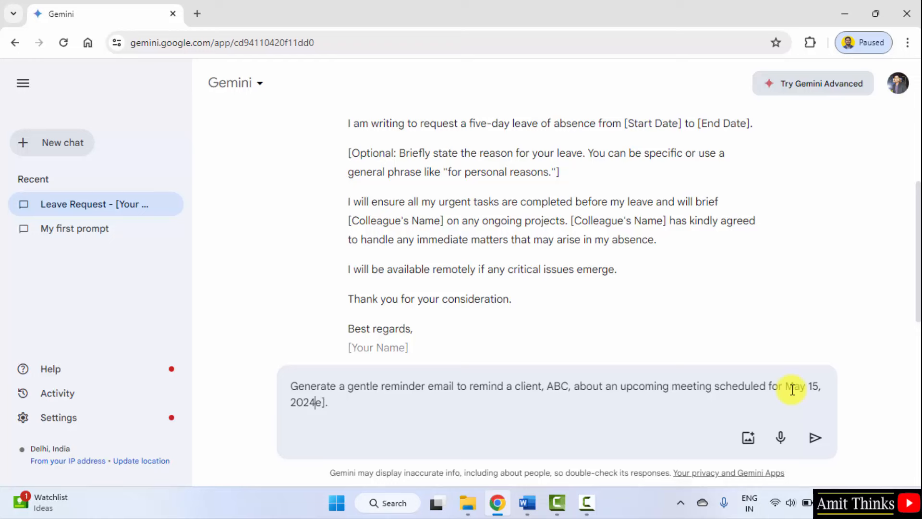
pyautogui.press('Backspace')
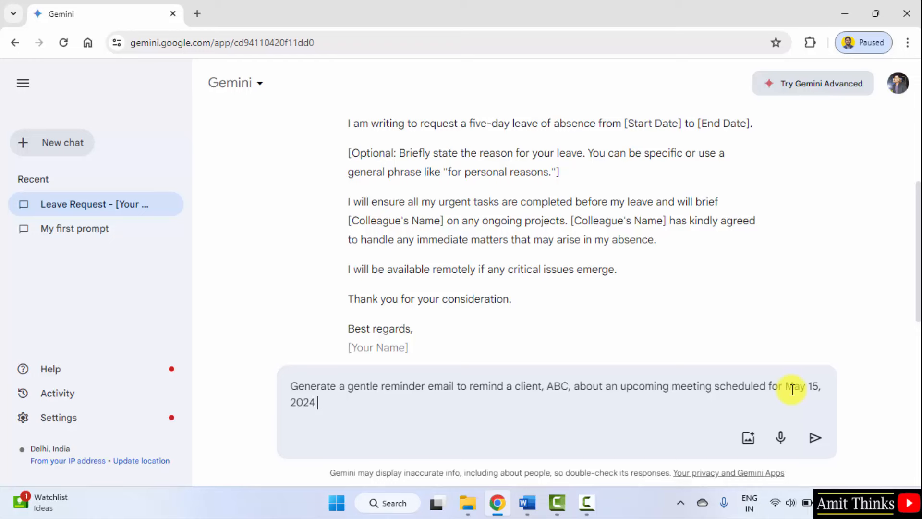
pyautogui.write('The pu')
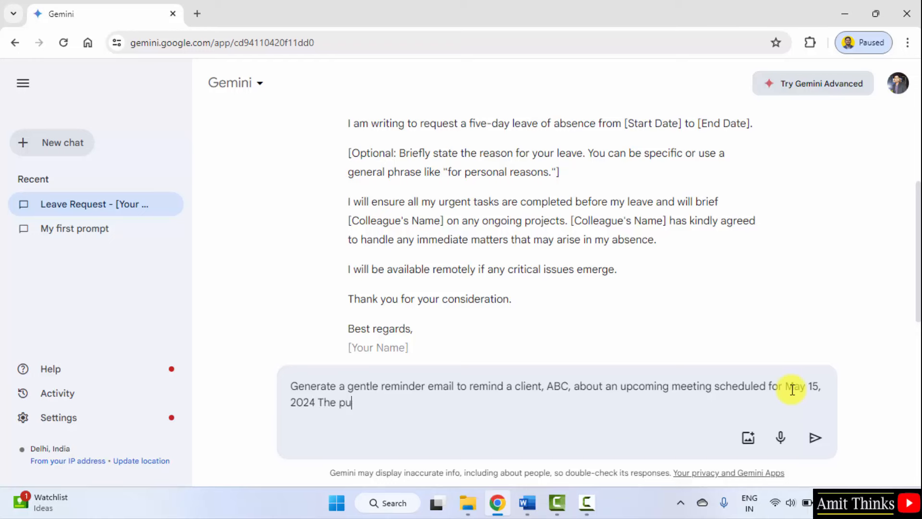
pyautogui.write('rpose of the meeting is to discuss')
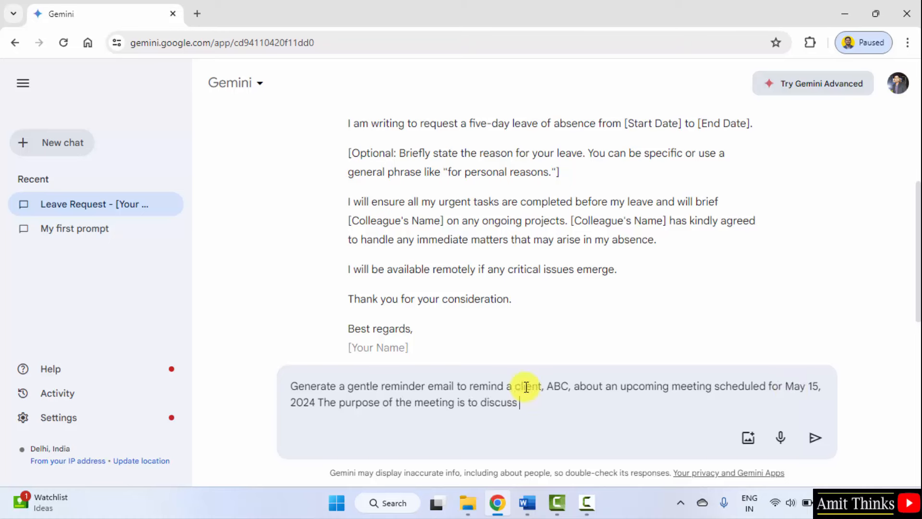
pyautogui.write('the')
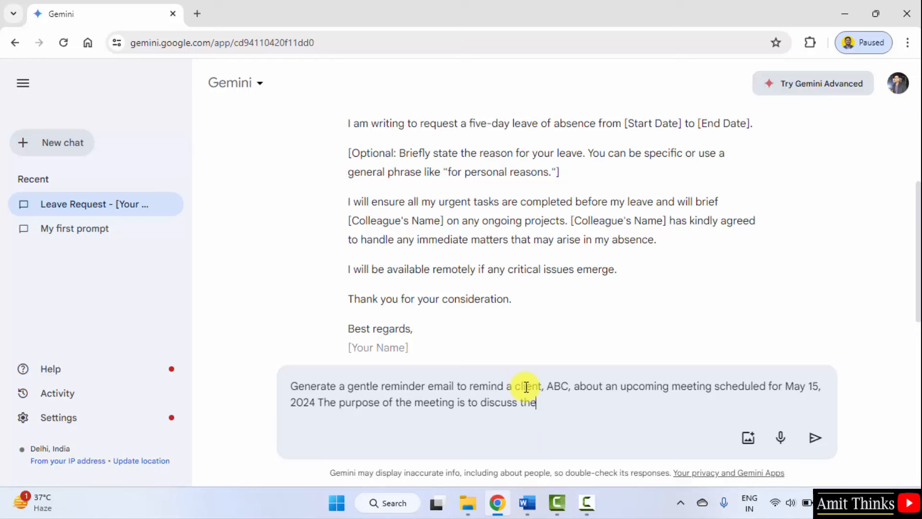
pyautogui.write('Python Co')
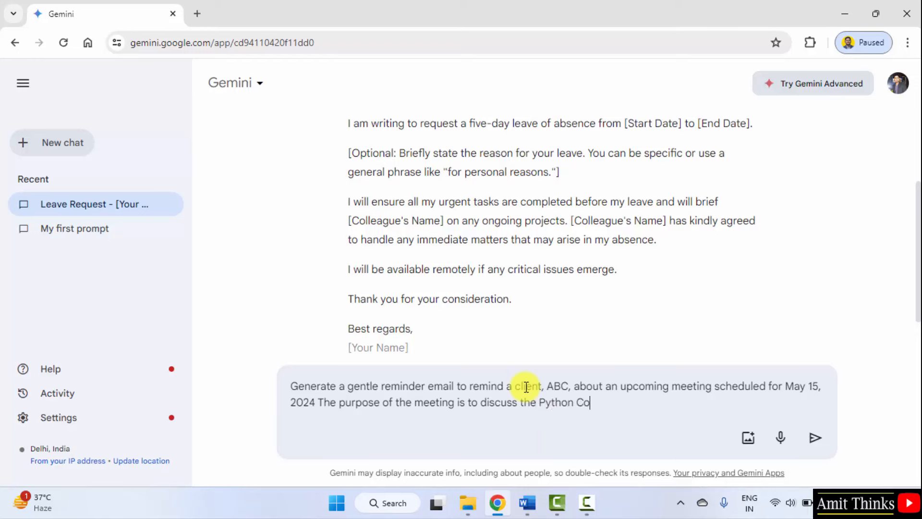
pyautogui.write('urse L')
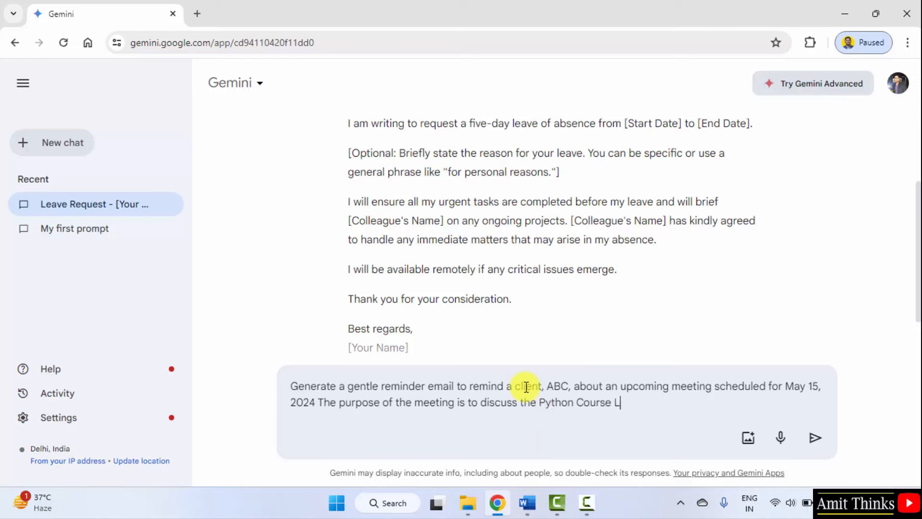
pyautogui.write('aunch.')
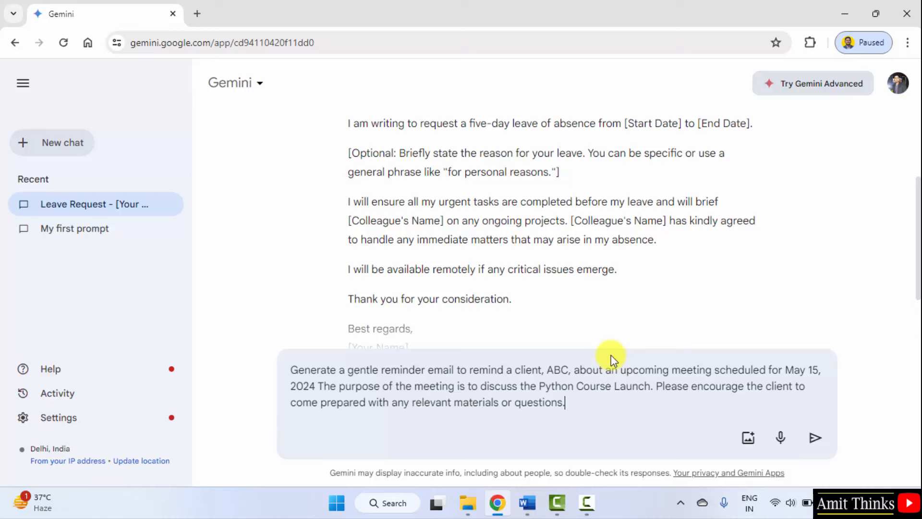
pyautogui.moveTo(682, 390)
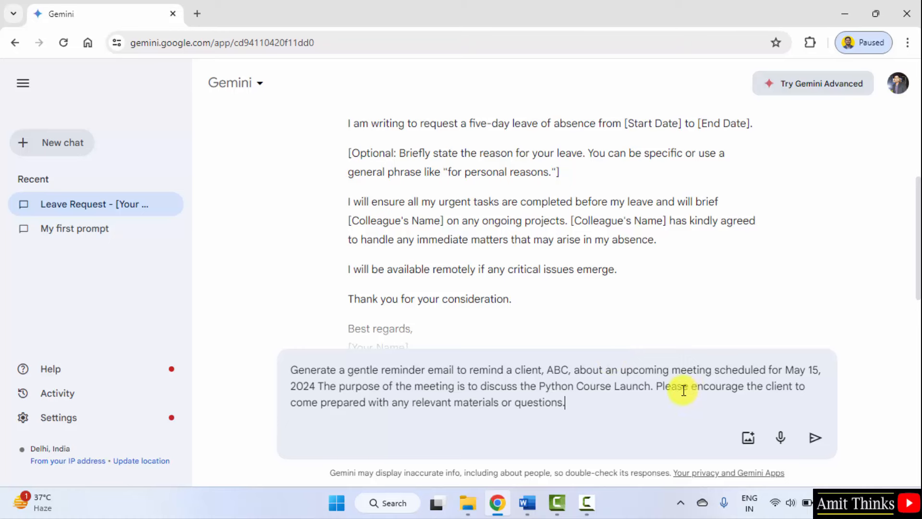
pyautogui.moveTo(611, 404)
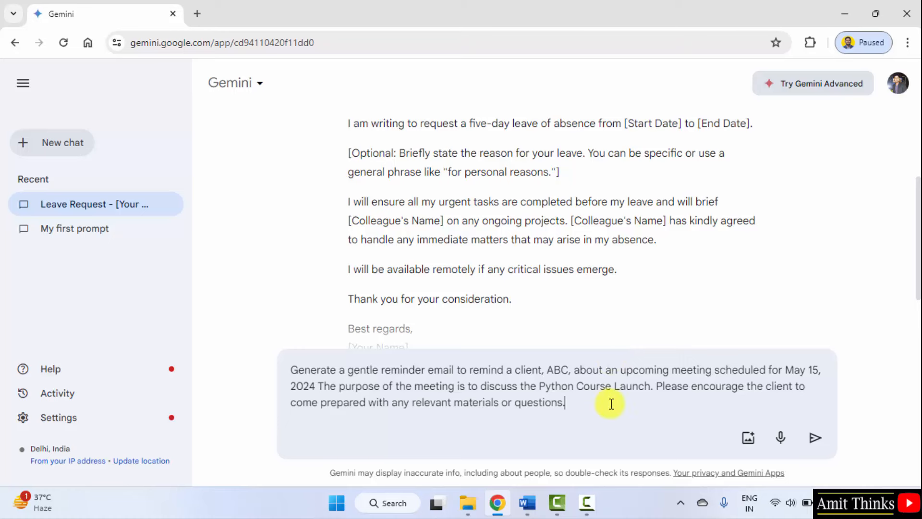
pyautogui.moveTo(510, 386)
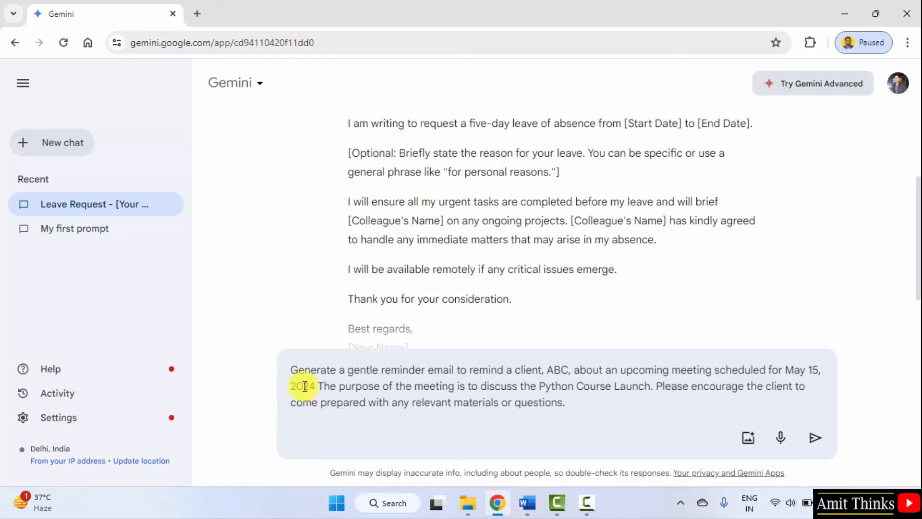
pyautogui.moveTo(574, 393)
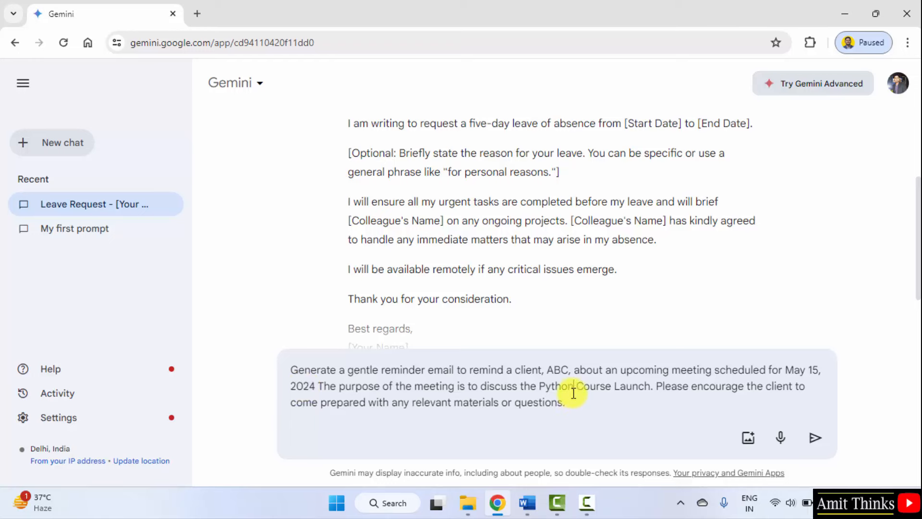
pyautogui.moveTo(816, 440)
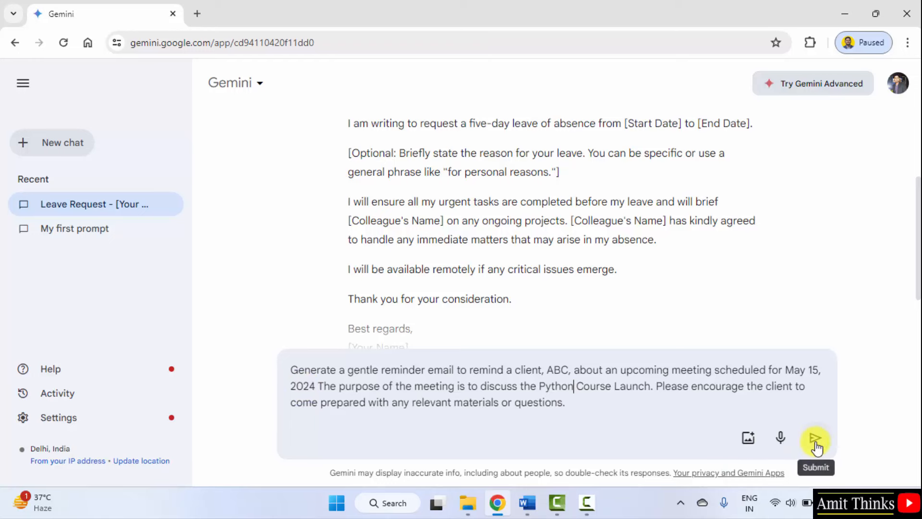
pyautogui.click(817, 441)
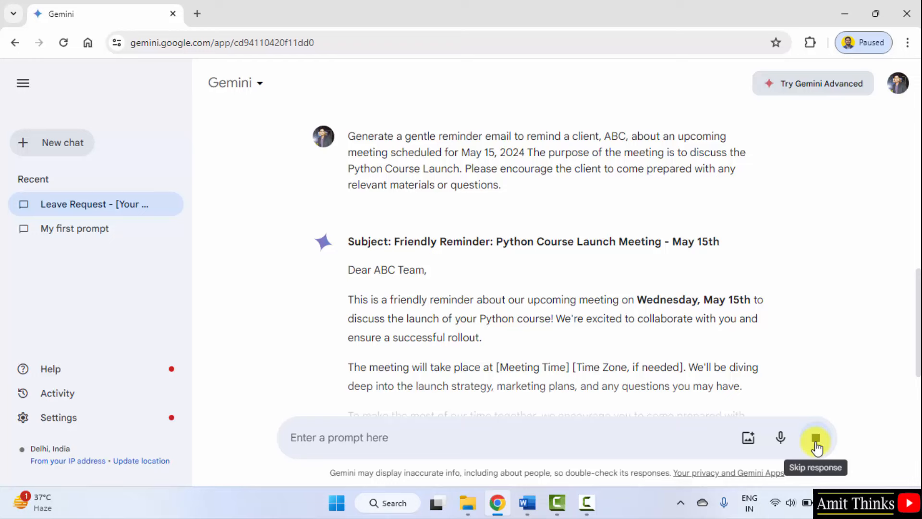
pyautogui.click(815, 438)
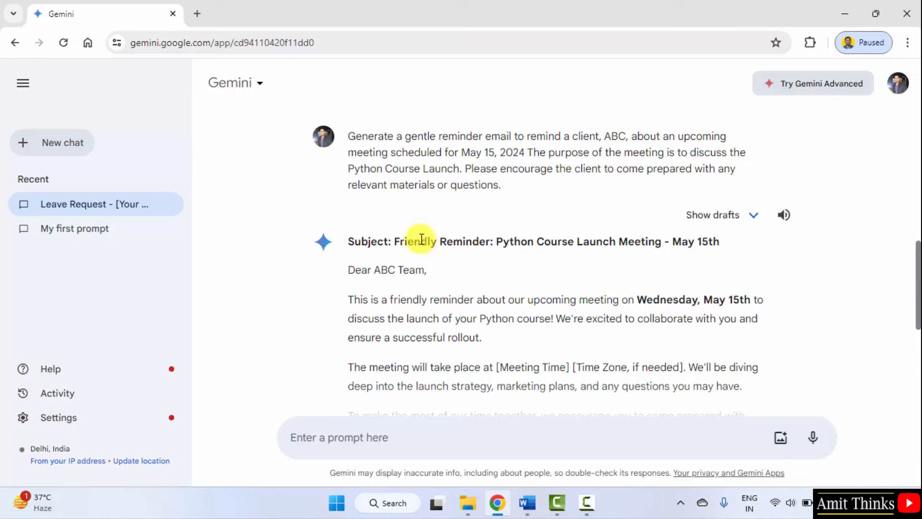
pyautogui.moveTo(568, 367)
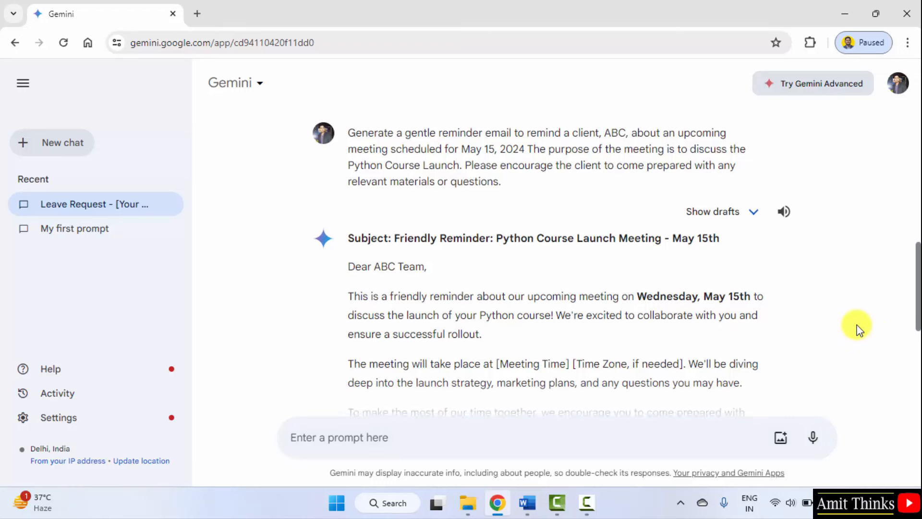
pyautogui.scroll(-3)
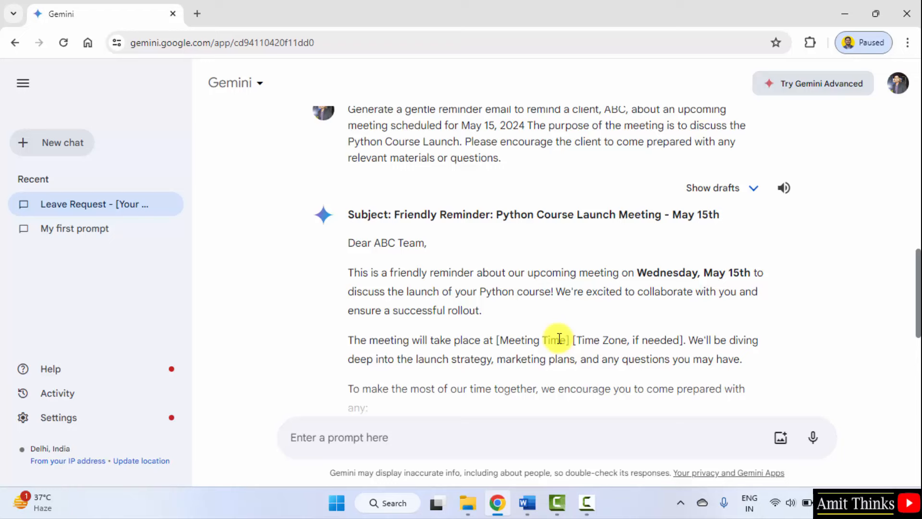
pyautogui.scroll(-3)
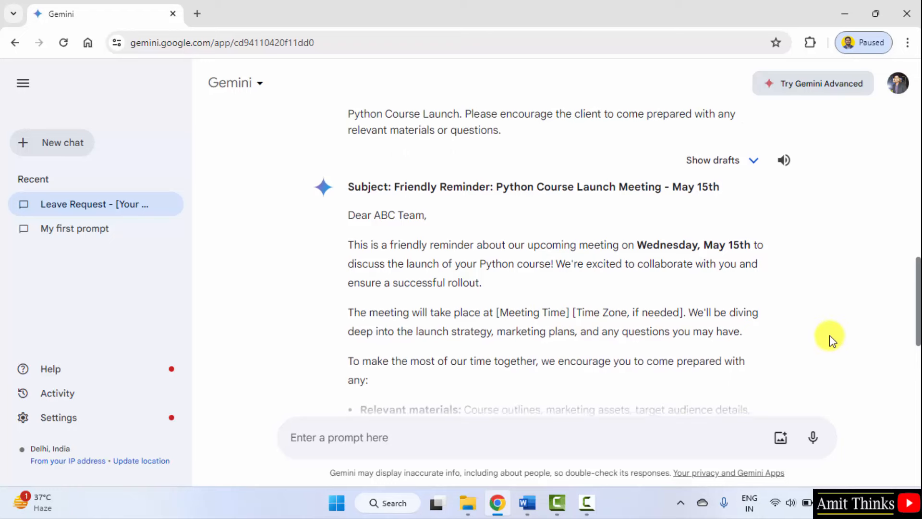
pyautogui.scroll(-3)
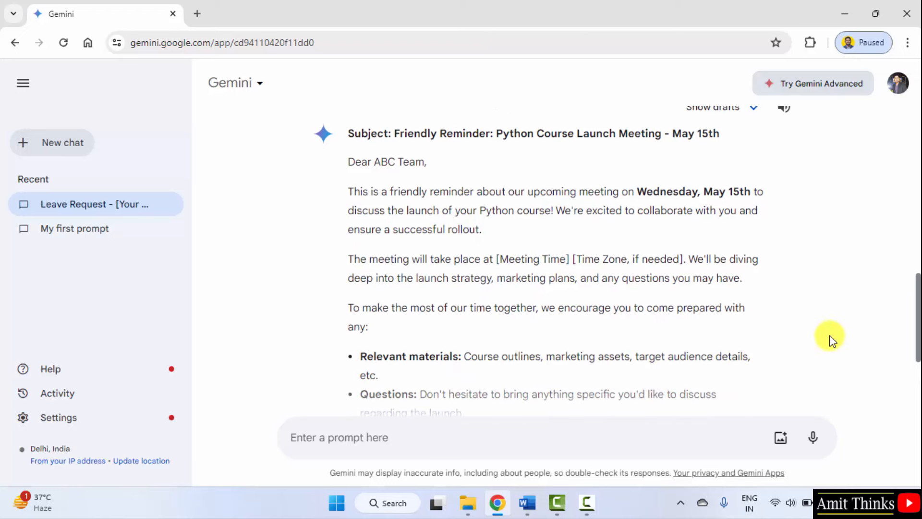
pyautogui.scroll(-3)
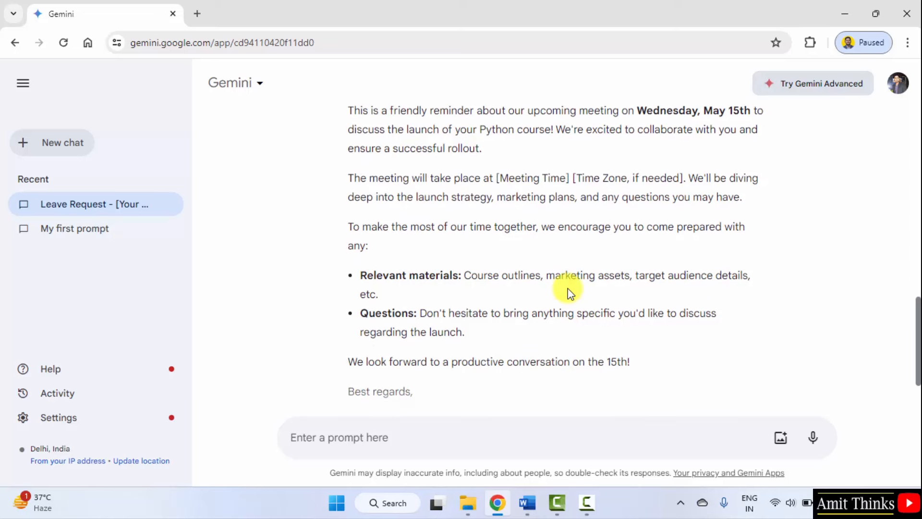
pyautogui.moveTo(444, 300)
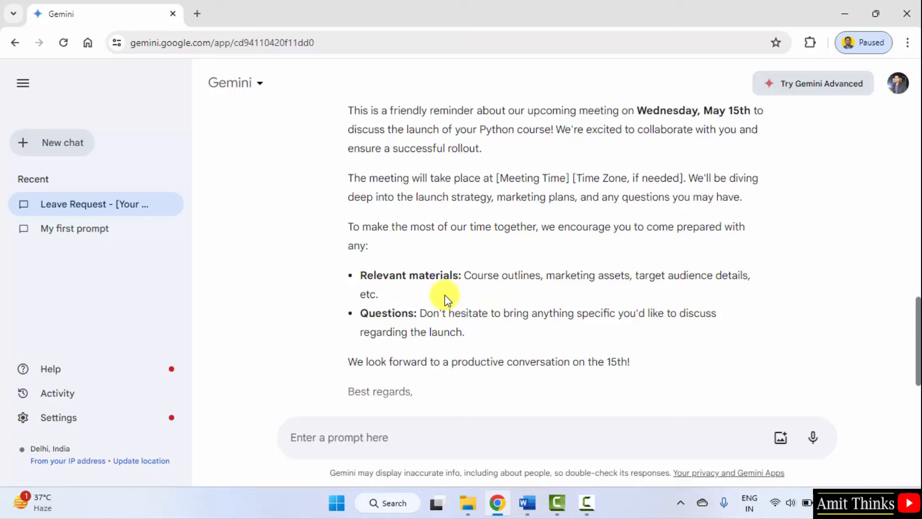
pyautogui.moveTo(538, 335)
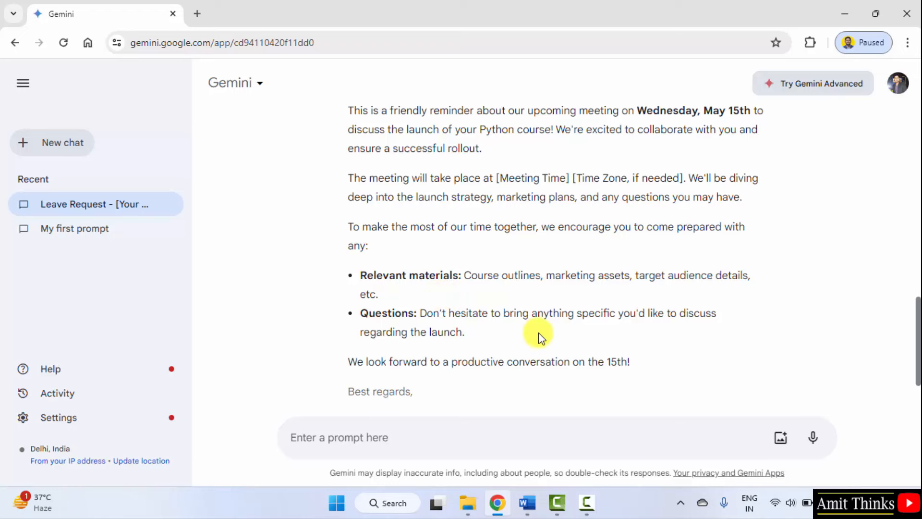
pyautogui.scroll(-3)
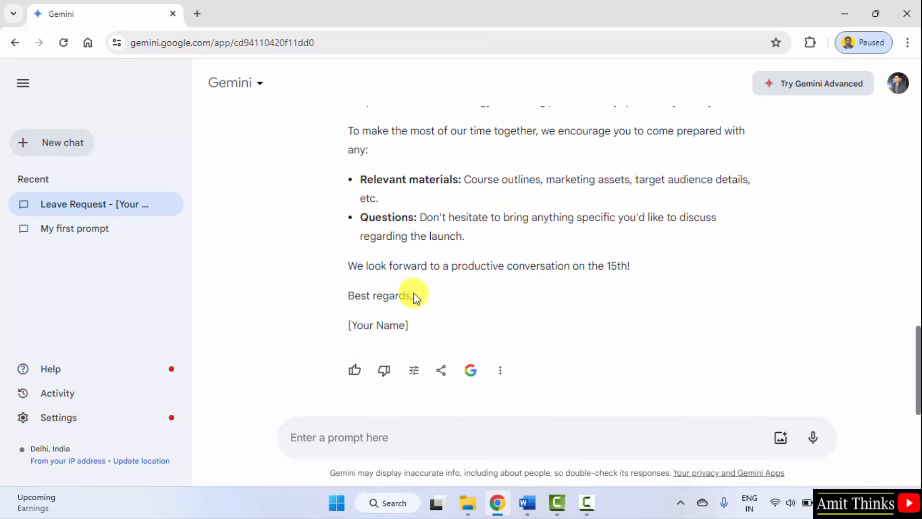
pyautogui.moveTo(501, 370)
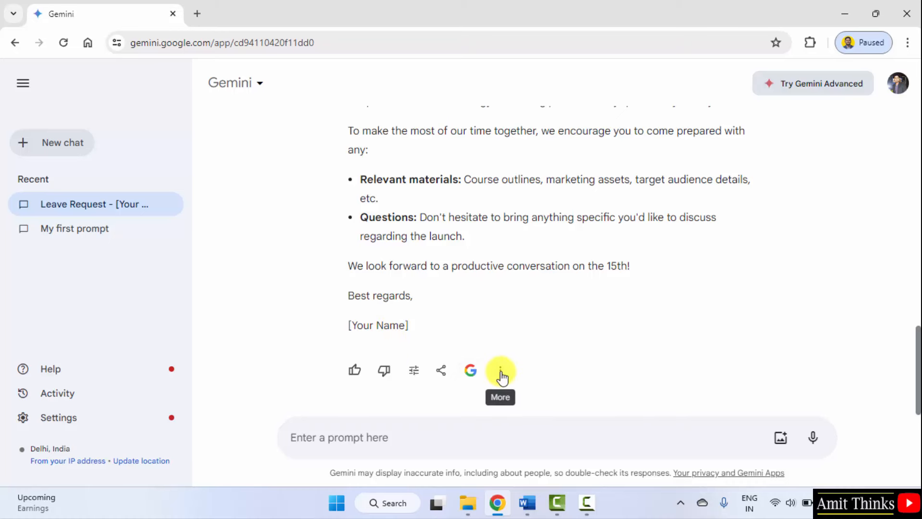
pyautogui.click(500, 369)
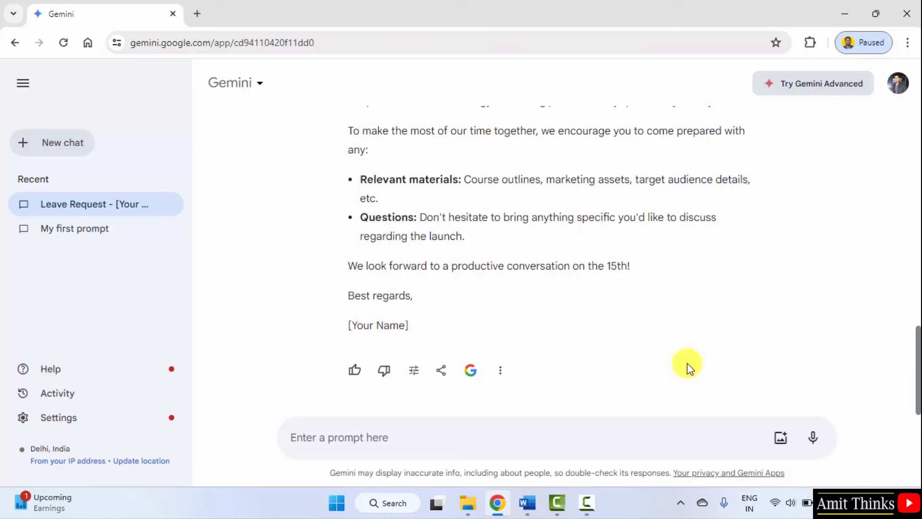
pyautogui.moveTo(185, 209)
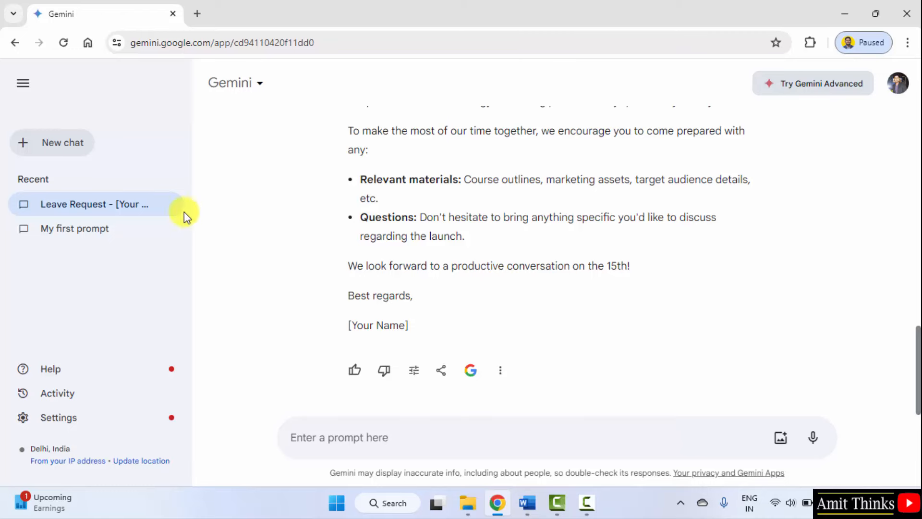
# Rename the leave request chat in Recent to 'Write Emails'.
pyautogui.click(171, 204)
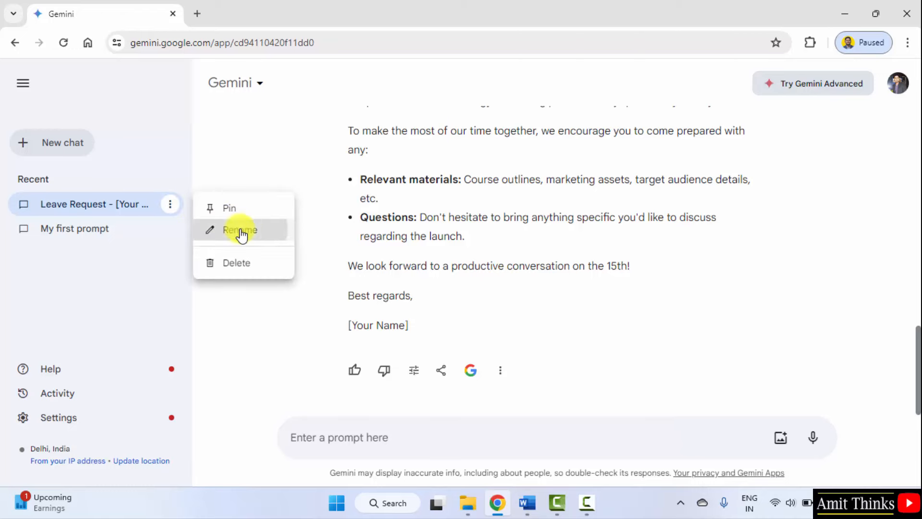
pyautogui.click(238, 230)
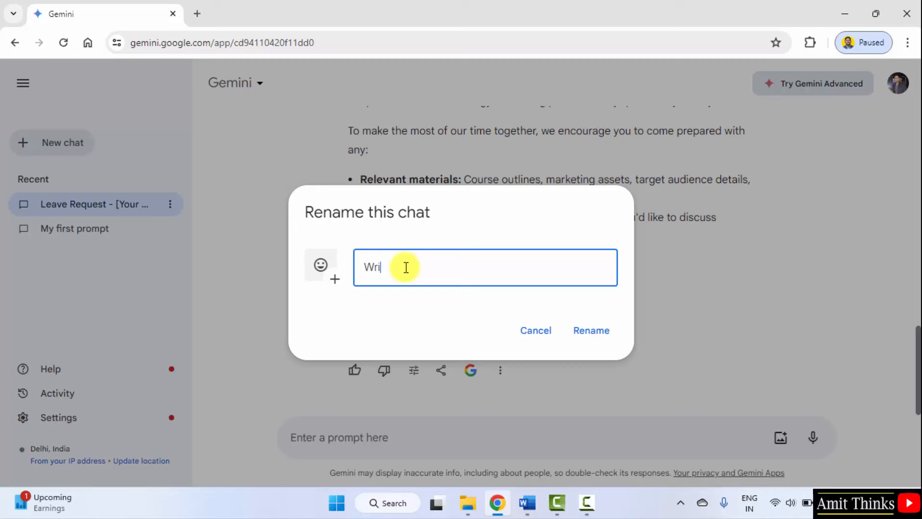
pyautogui.write('te Email')
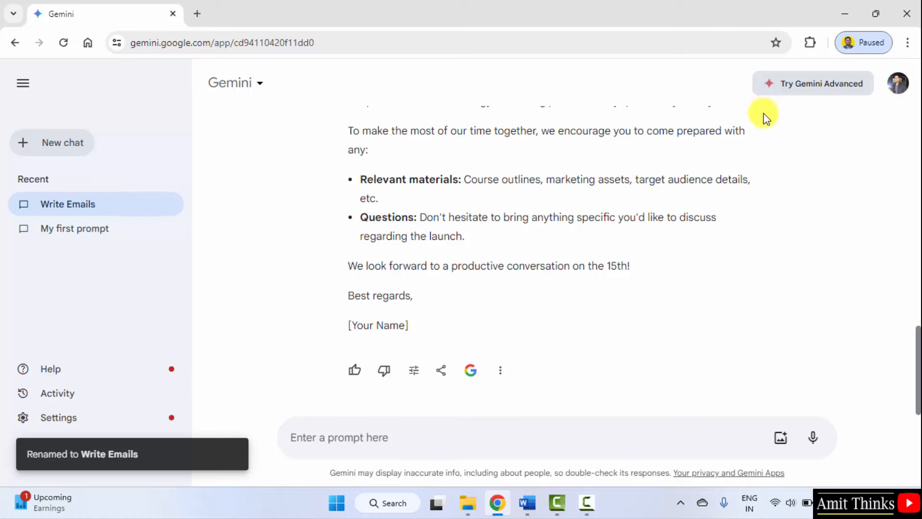
pyautogui.moveTo(508, 322)
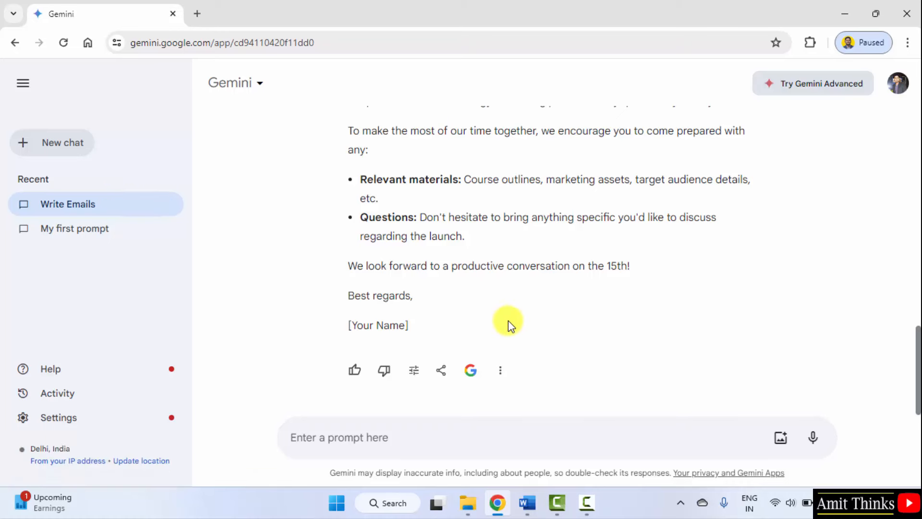